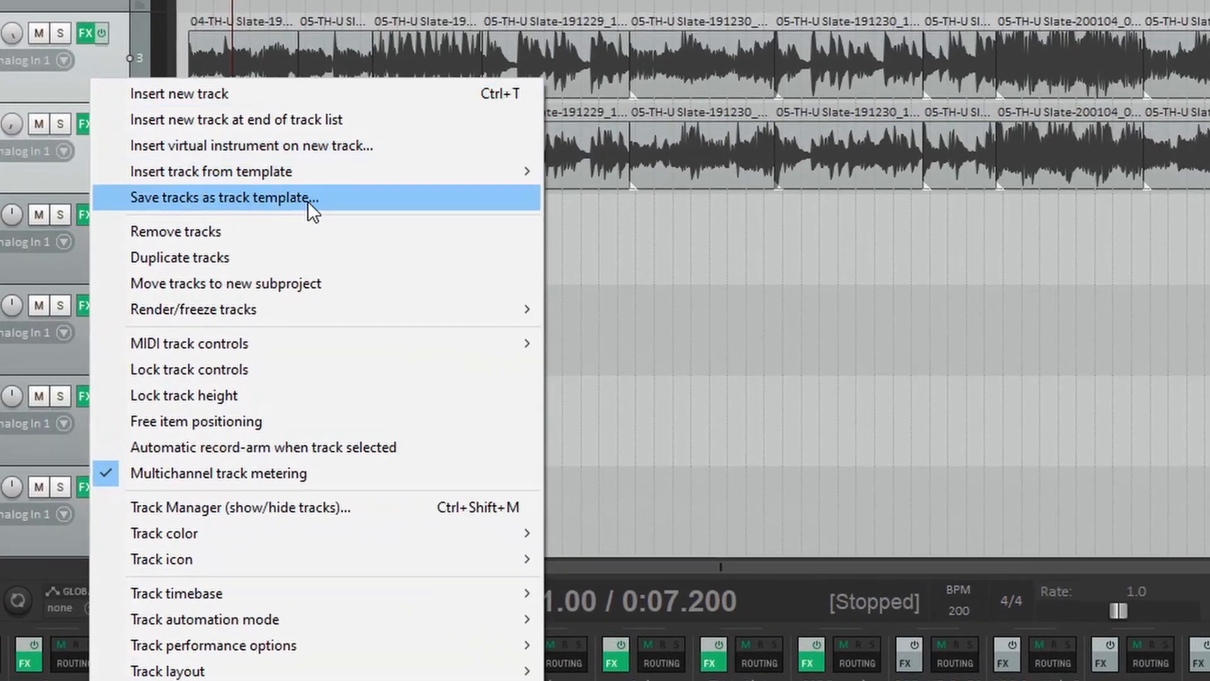
{"action": "mouse_move", "coordinate": [193, 308]}
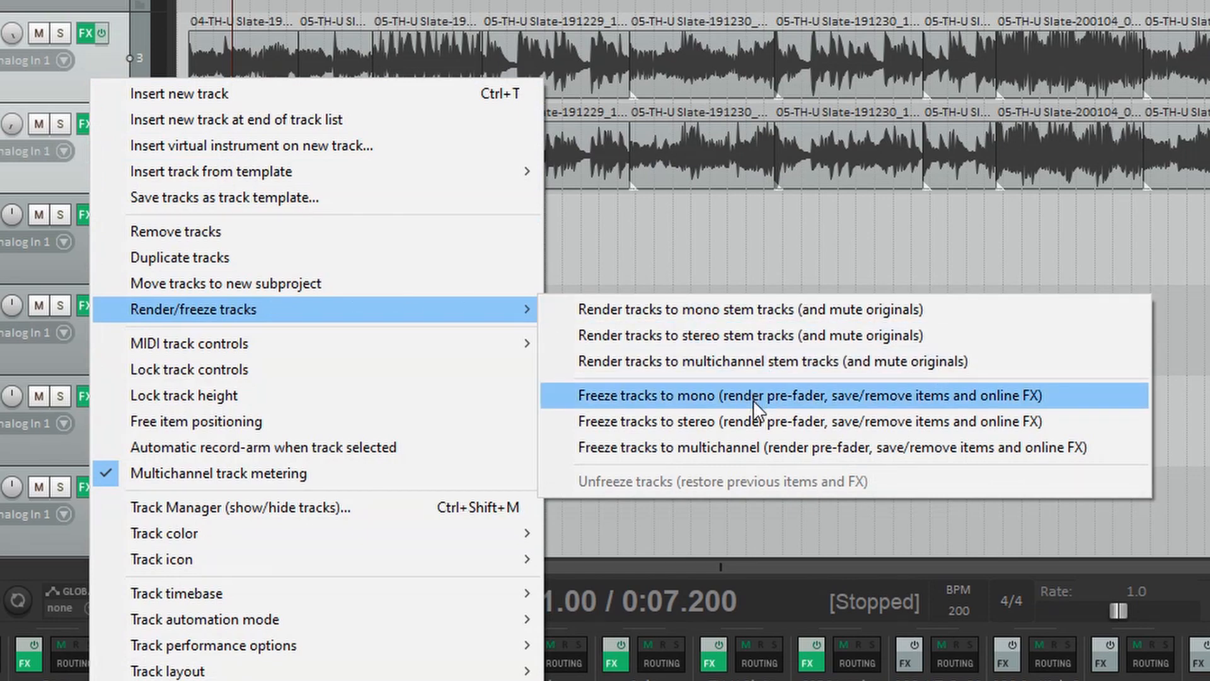
- Freeze the recorded guitar tracks to mono via Render/freeze tracks
{"action": "left_click", "coordinate": [811, 395]}
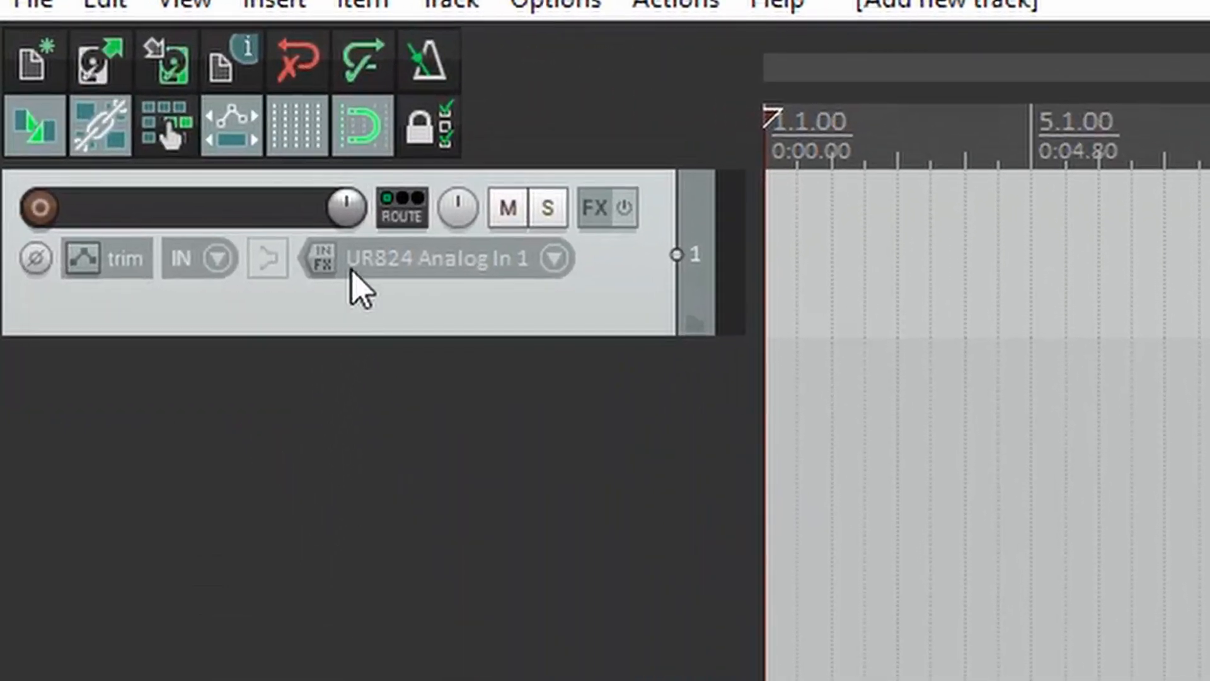
- Browse the track's input FX chain and filter the plugin list for "hell"
{"action": "left_click", "coordinate": [320, 257]}
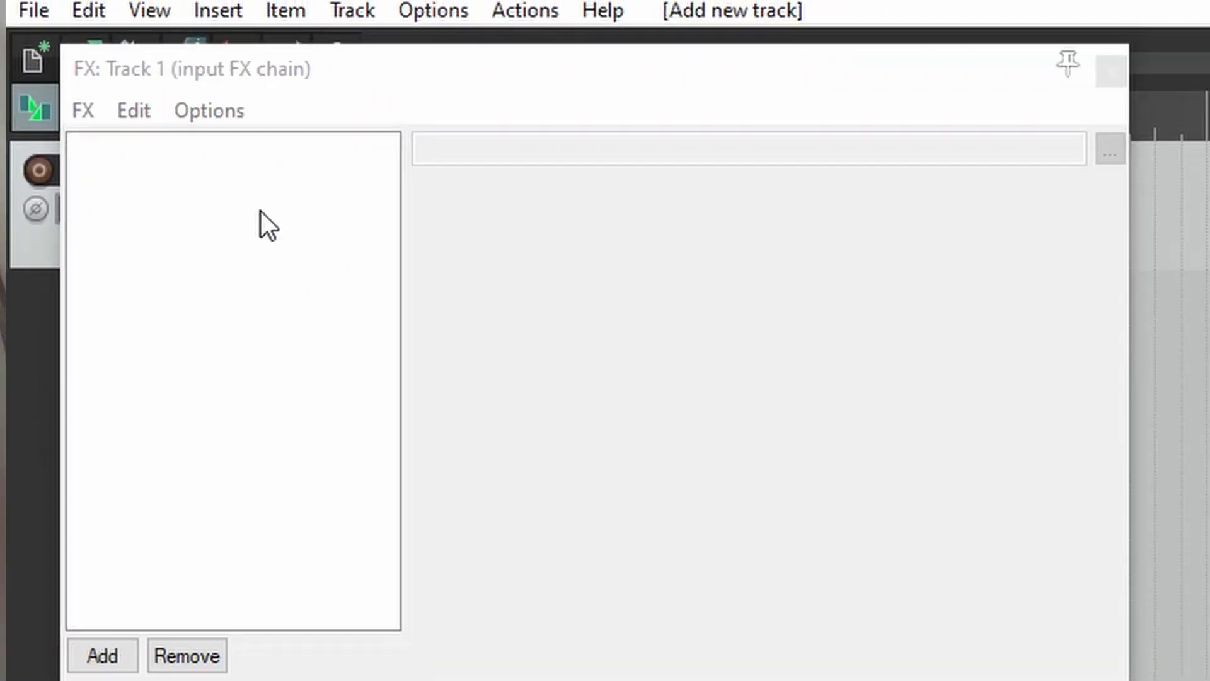
{"action": "left_click", "coordinate": [100, 656]}
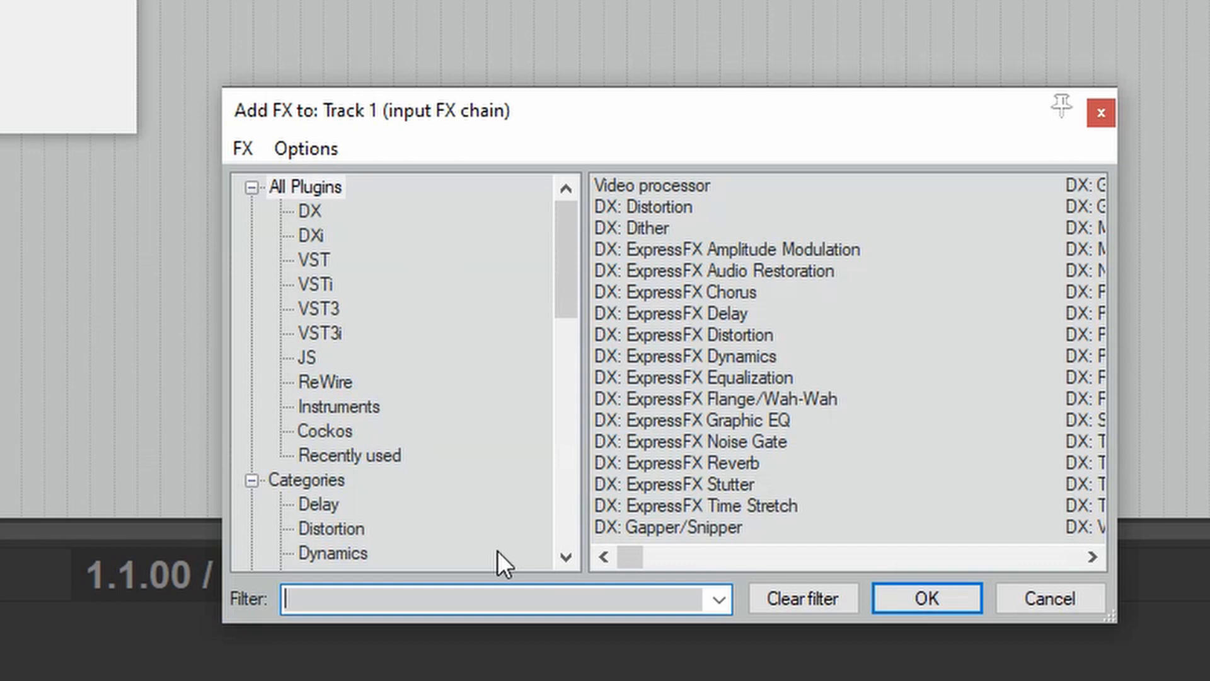
{"action": "type", "text": "hell"}
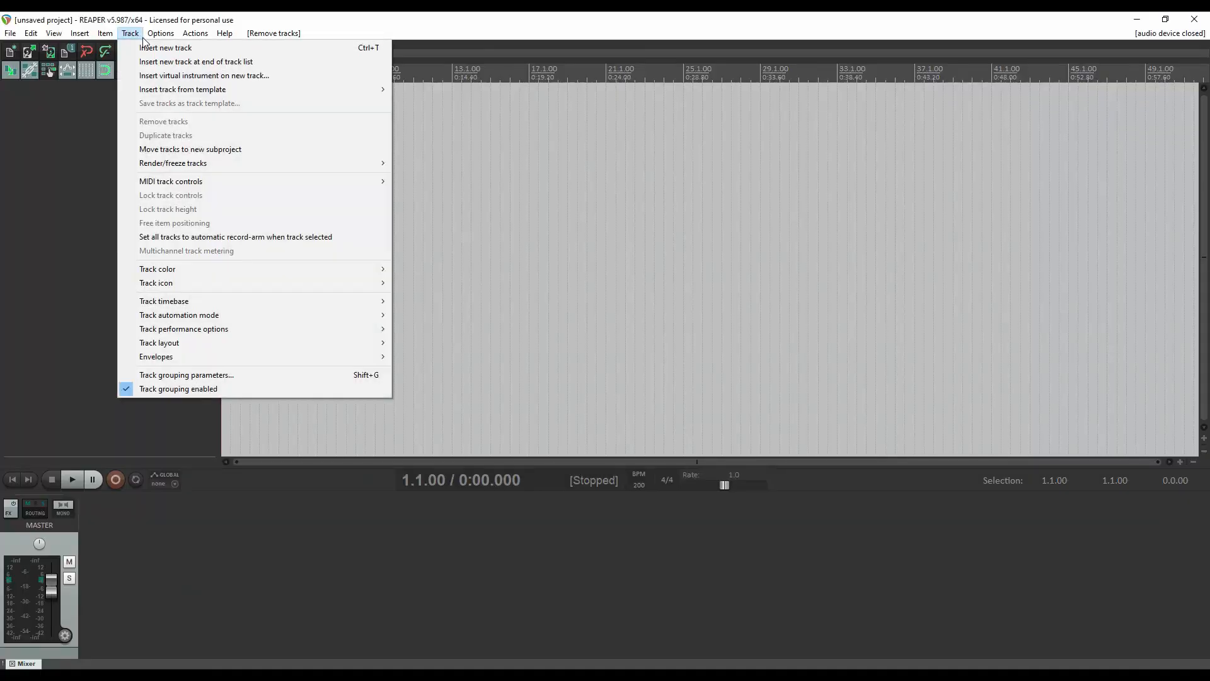
- Insert Guitar Left, Guitar Right and Guitar Amp tracks and load VST3: HellBeast on Guitar Amp
{"action": "left_click", "coordinate": [165, 47]}
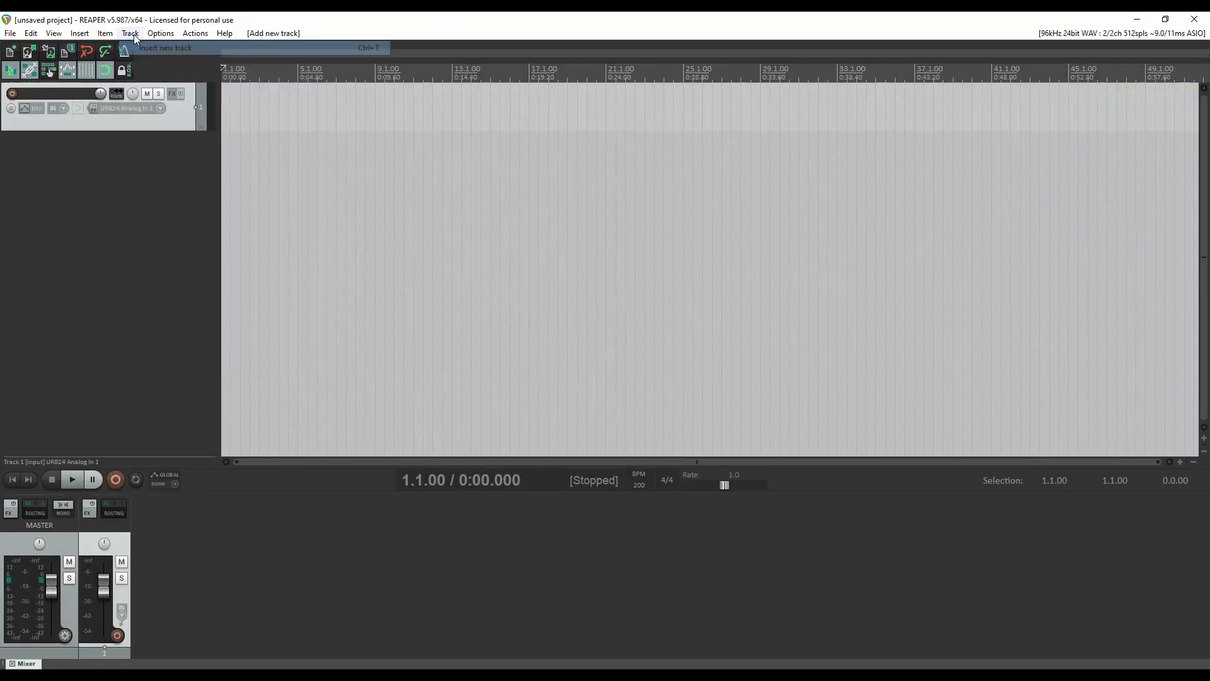
{"action": "left_click", "coordinate": [164, 47]}
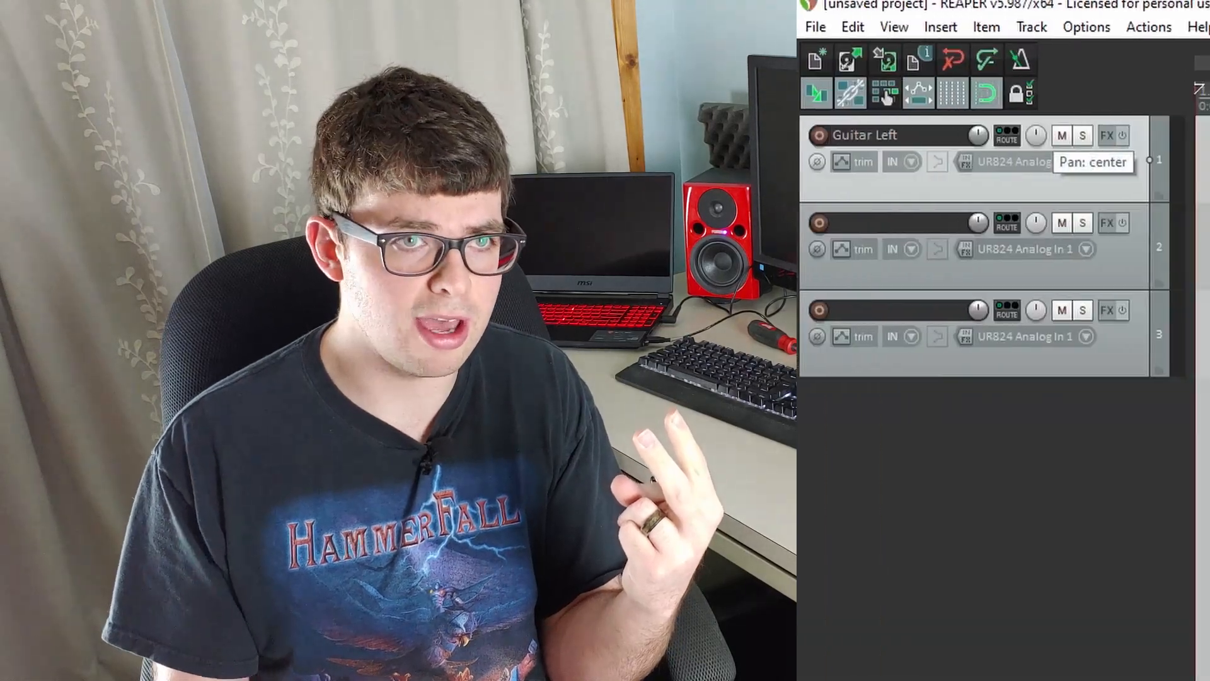
{"action": "type", "text": "Guitar Amp"}
{"action": "type", "text": "hell"}
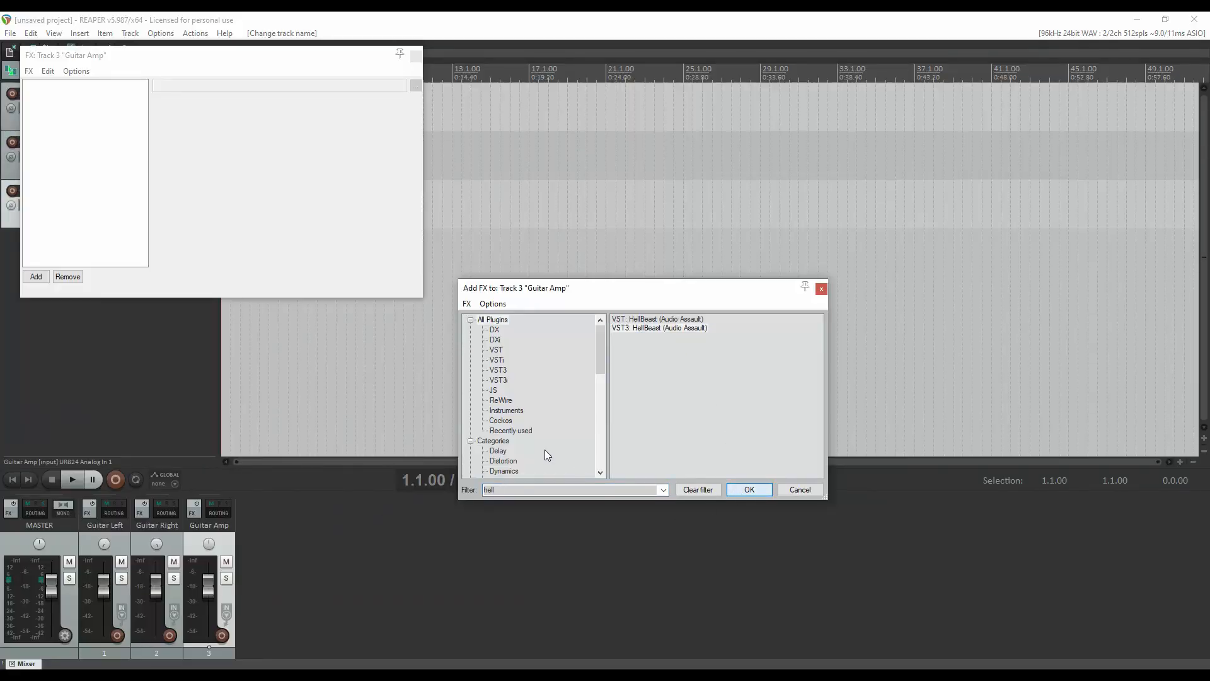
{"action": "left_click", "coordinate": [747, 489]}
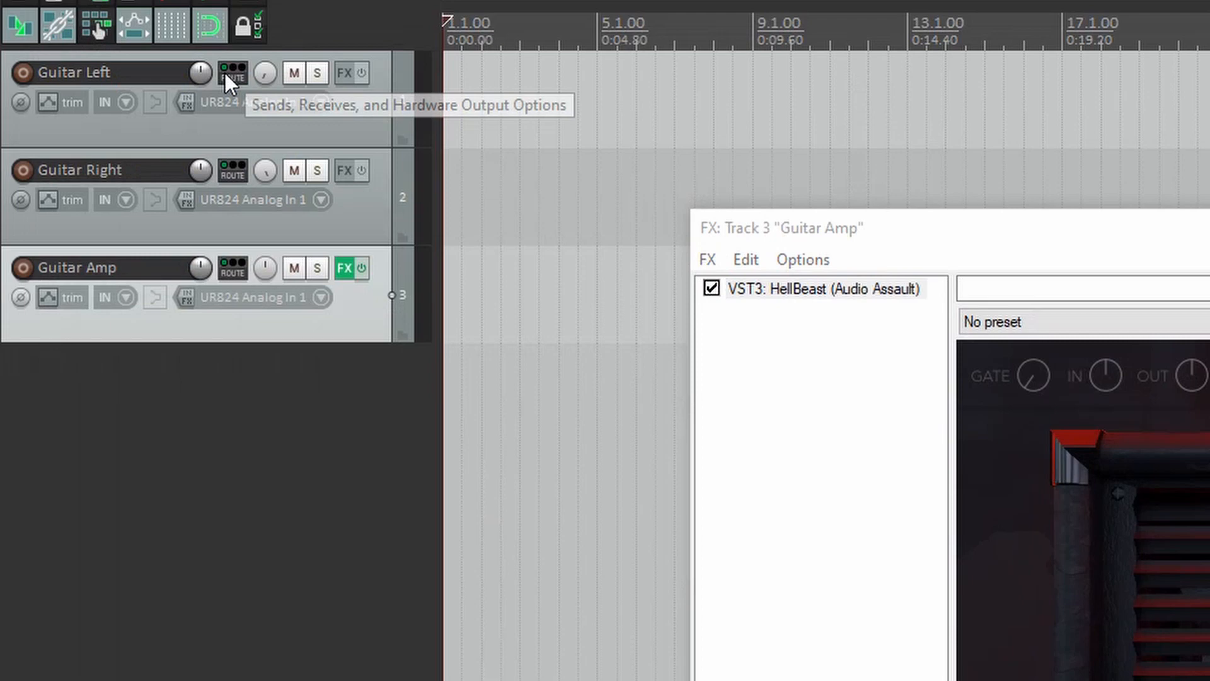
- Route Guitar Left and Guitar Right to Guitar Amp instead of the master, and record-arm Guitar Amp
{"action": "left_click", "coordinate": [232, 71]}
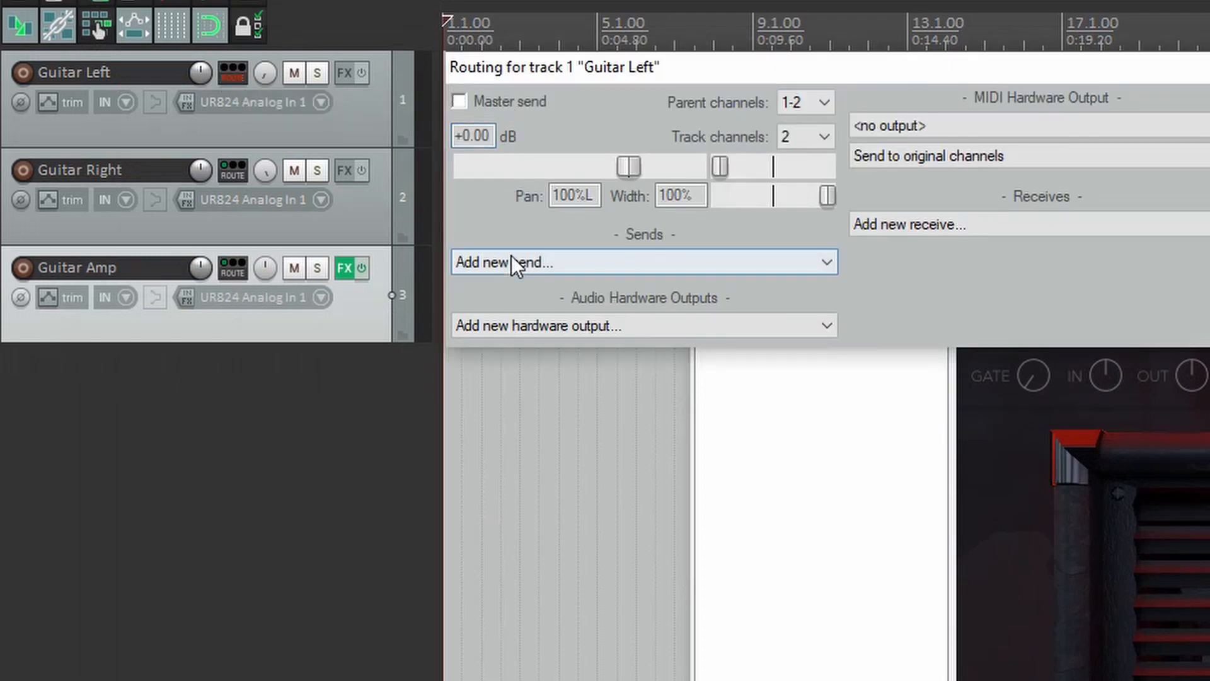
{"action": "left_click", "coordinate": [643, 263]}
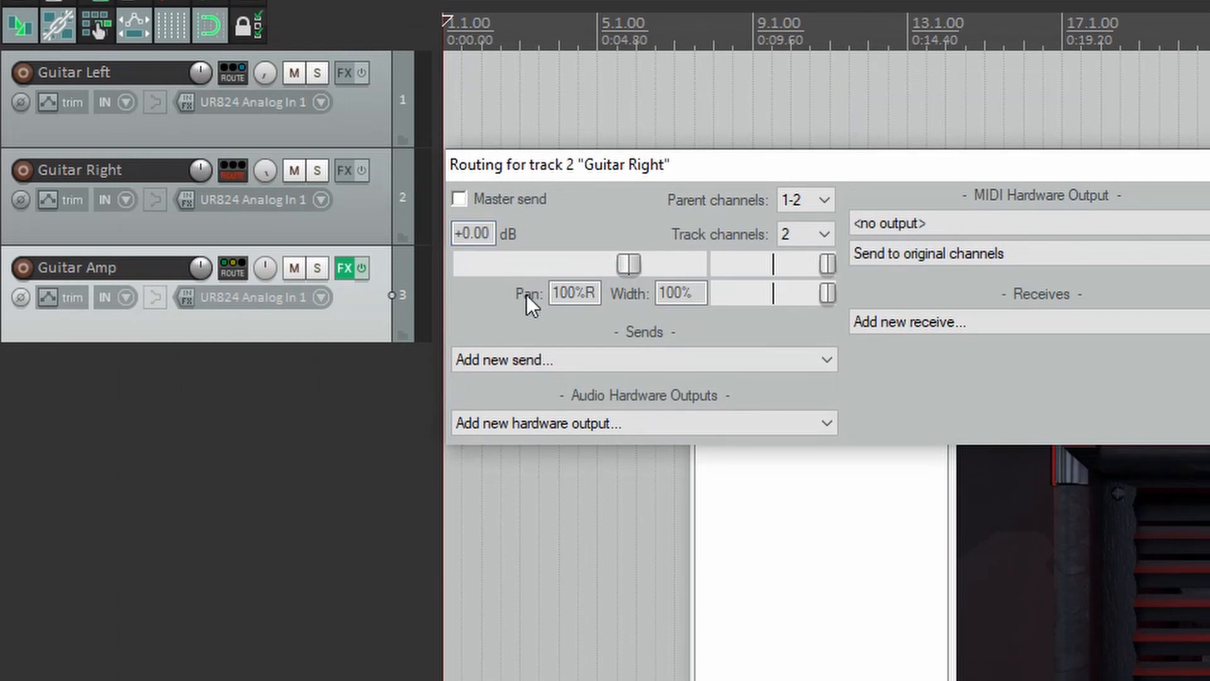
{"action": "left_click", "coordinate": [641, 360]}
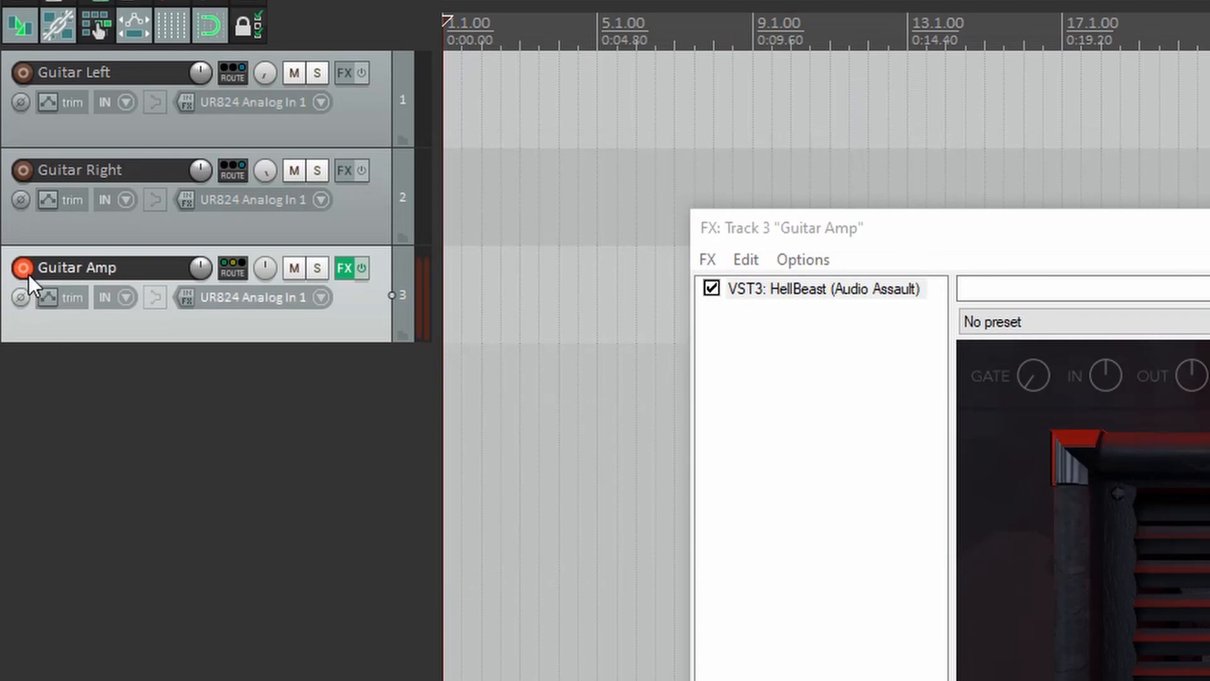
{"action": "left_click", "coordinate": [160, 33]}
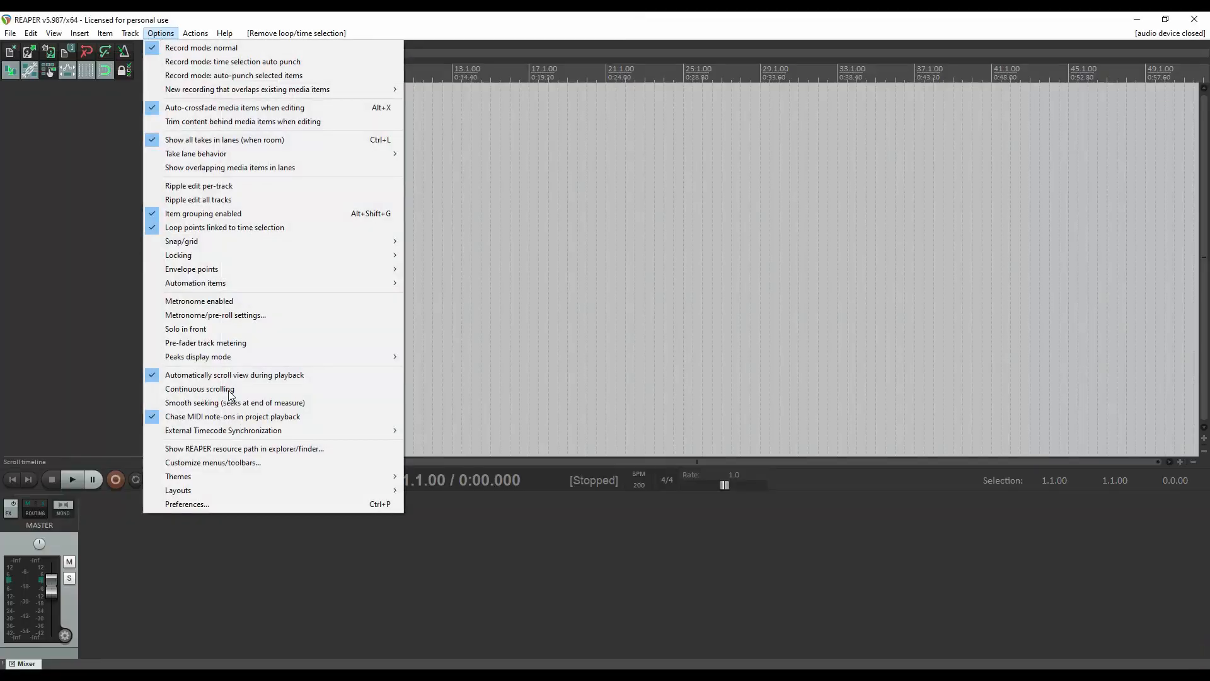
- Reach the Yamaha Steinberg USB ASIO control panel from Preferences > Device
{"action": "left_click", "coordinate": [187, 504]}
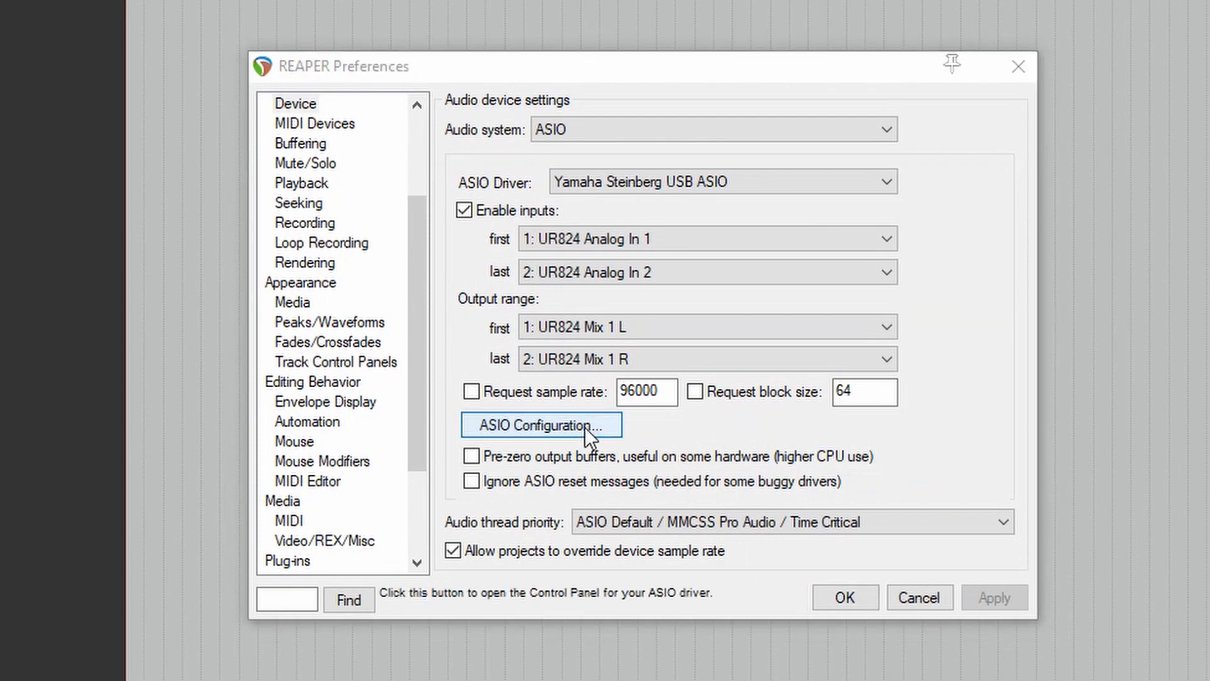
{"action": "left_click", "coordinate": [540, 425]}
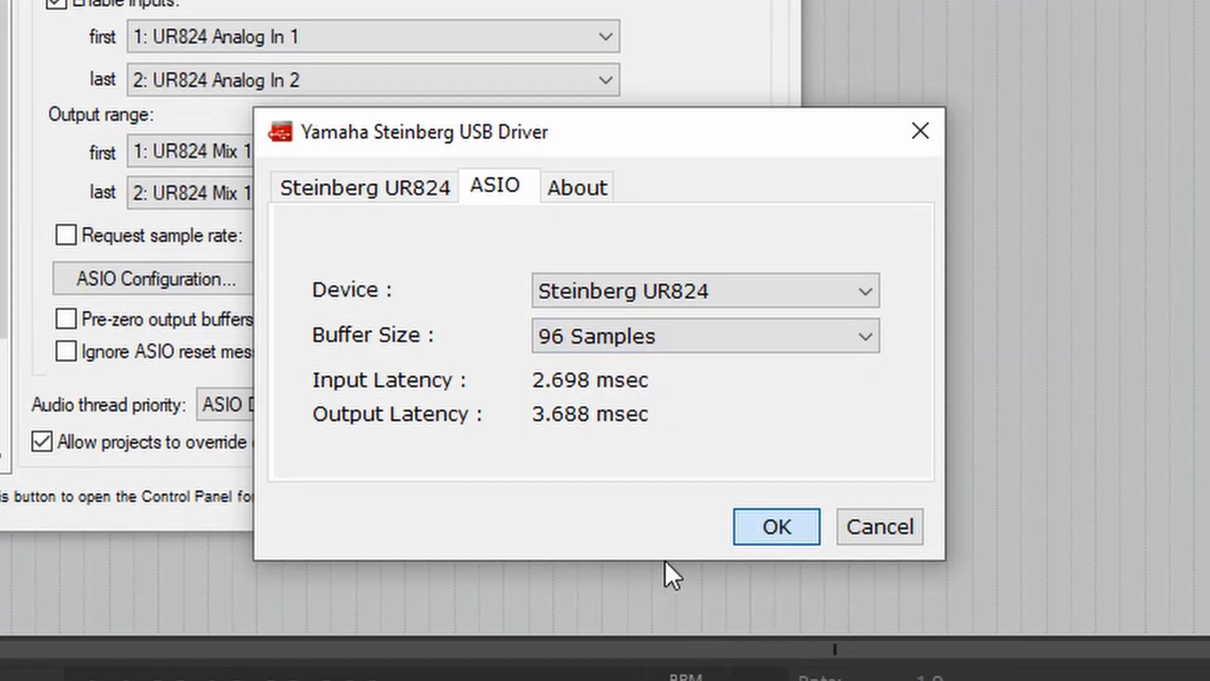
- Set the UR824 ASIO buffer size to 4096 samples
{"action": "left_click", "coordinate": [704, 336]}
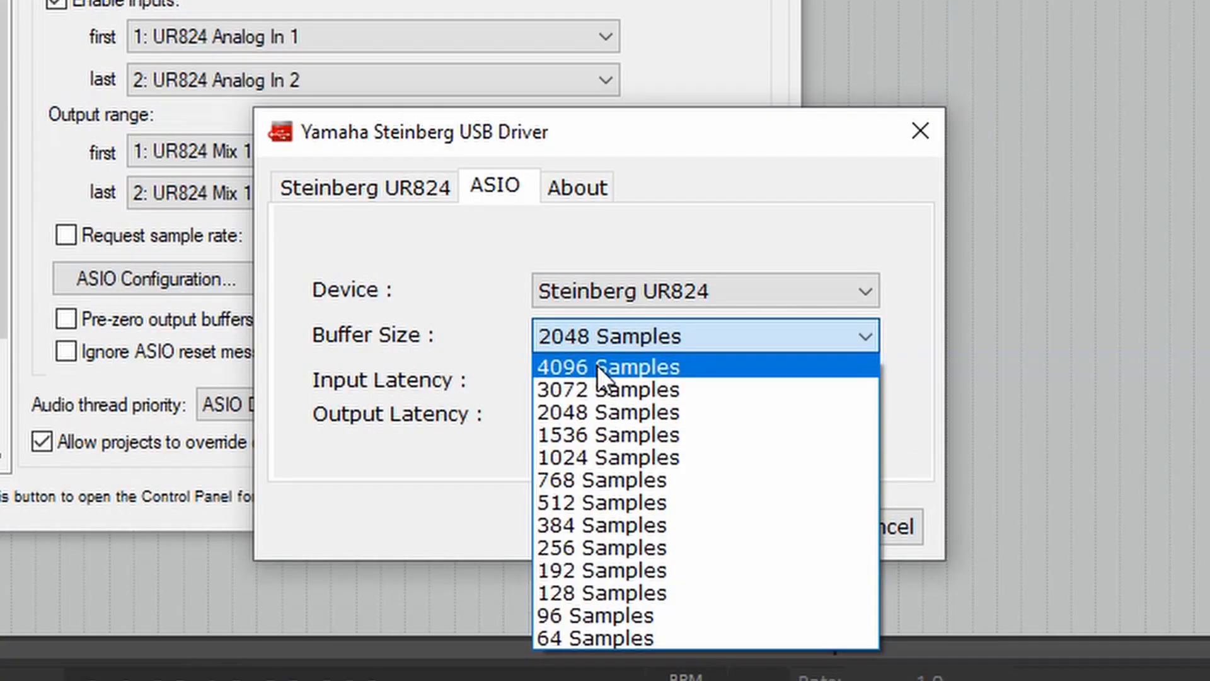
{"action": "left_click", "coordinate": [608, 366]}
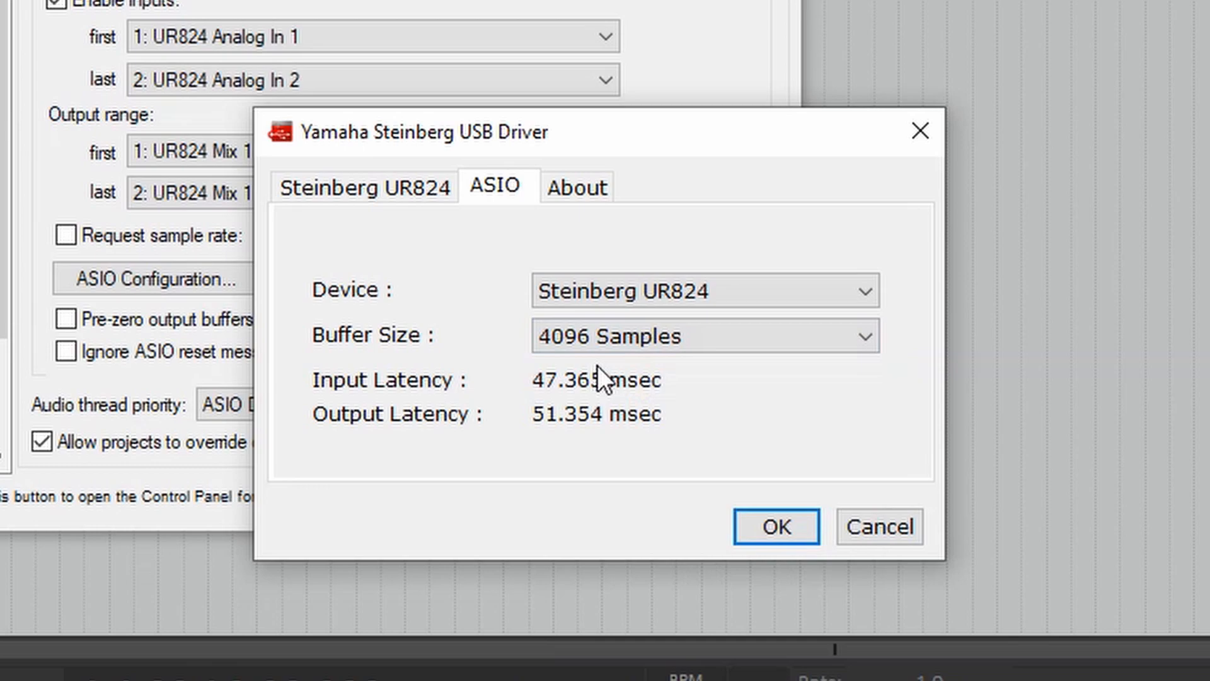